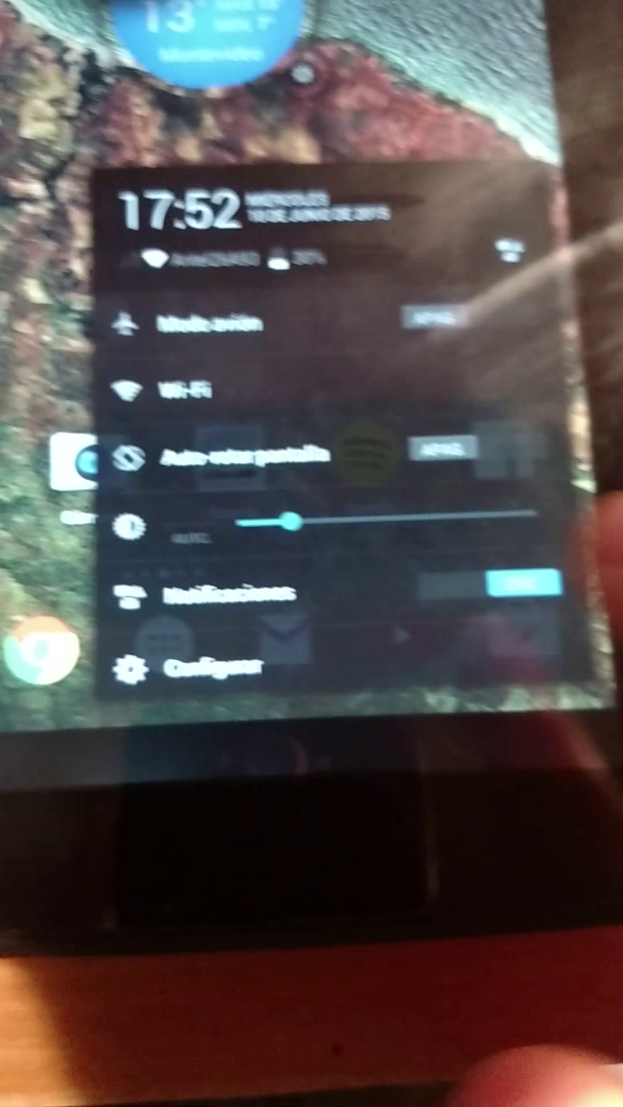
Step: Go from the Quick Settings panel to the full system Settings ('Configurar')
left_click(212, 683)
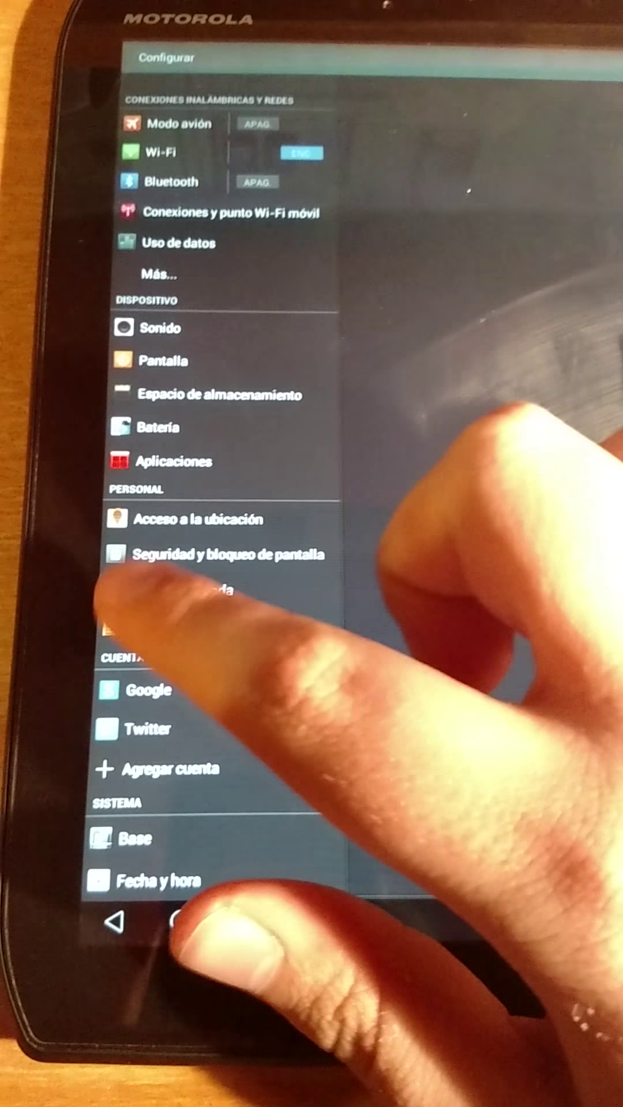
Step: Reach 'Acerca del tablet' and trigger the Lollipop easter egg from the Android version
scroll("down", 3)
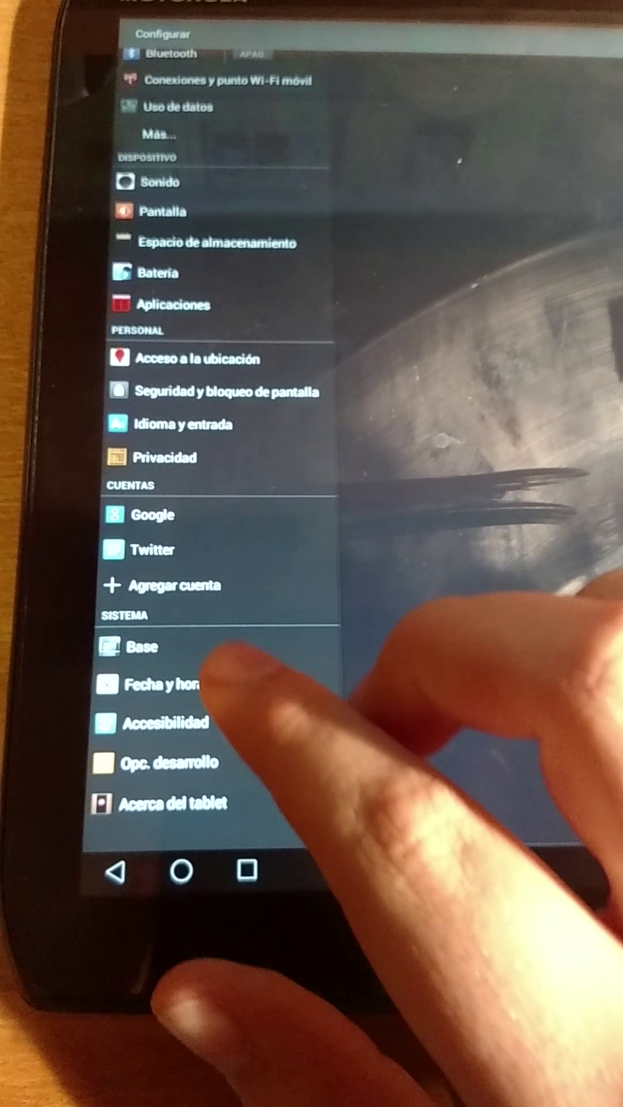
left_click(163, 805)
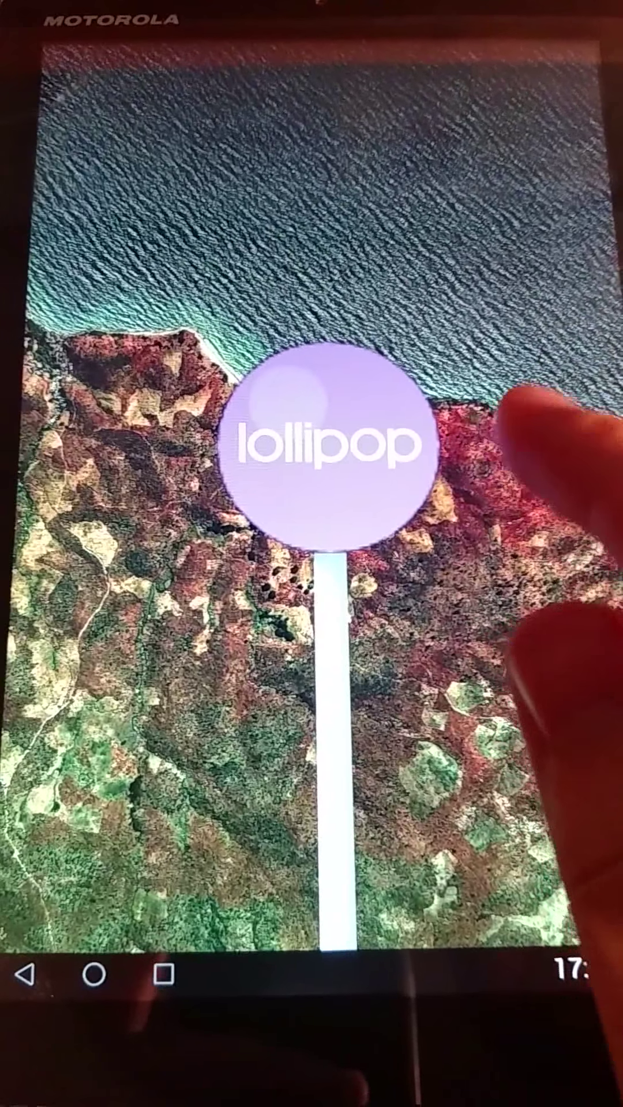
Step: Exit the Lollipop easter-egg screen and bring up the app drawer
left_click(332, 459)
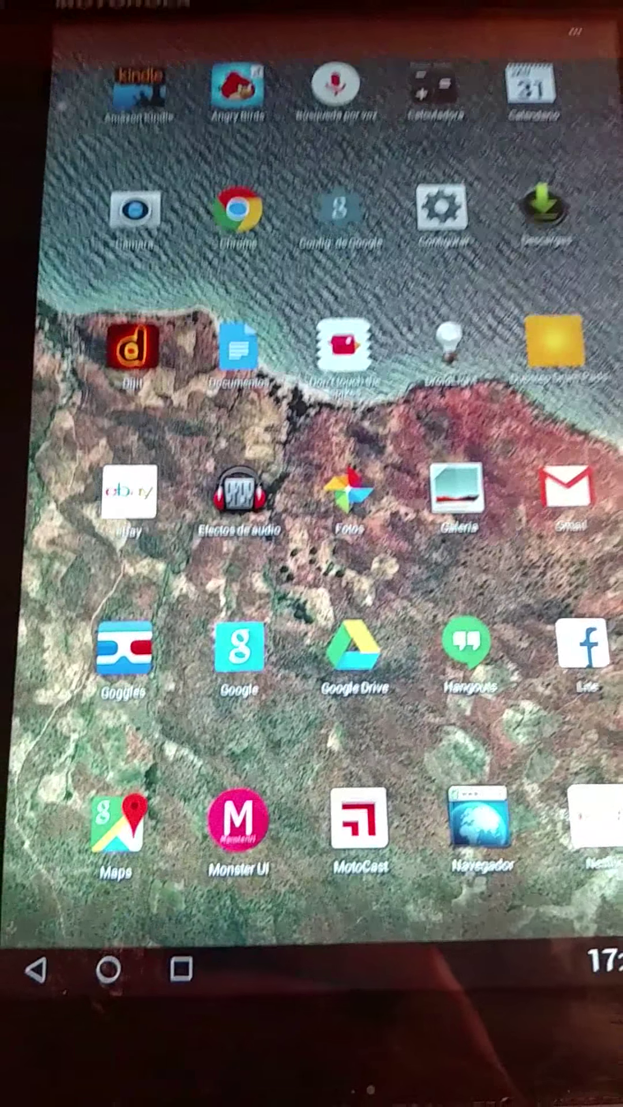
Step: Page through the app drawer to browse the installed apps
scroll("left", 3)
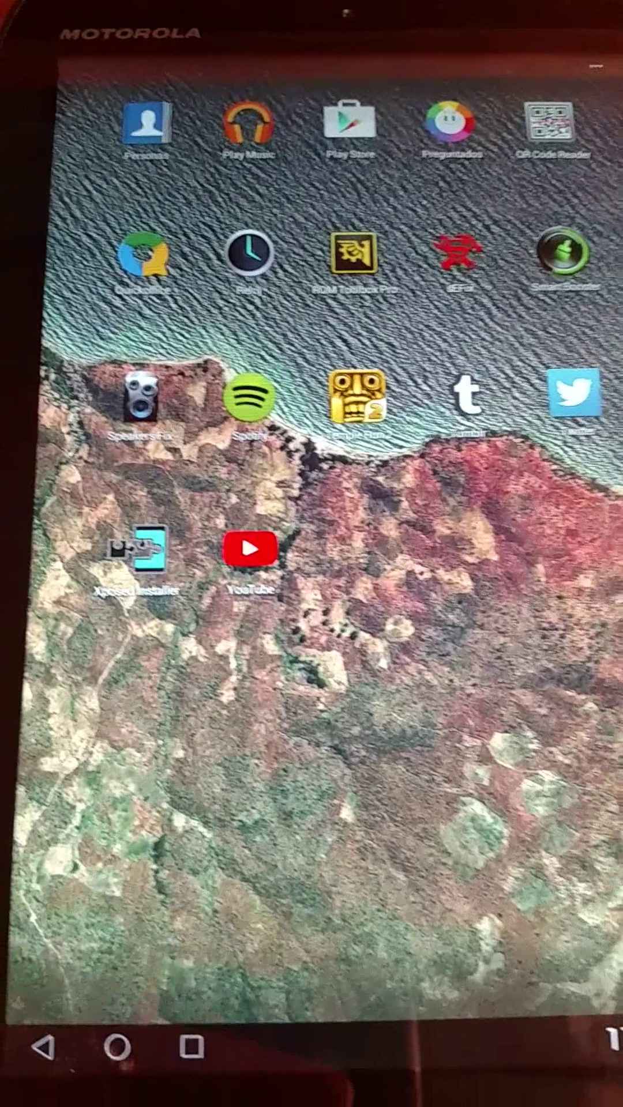
scroll("left", 3)
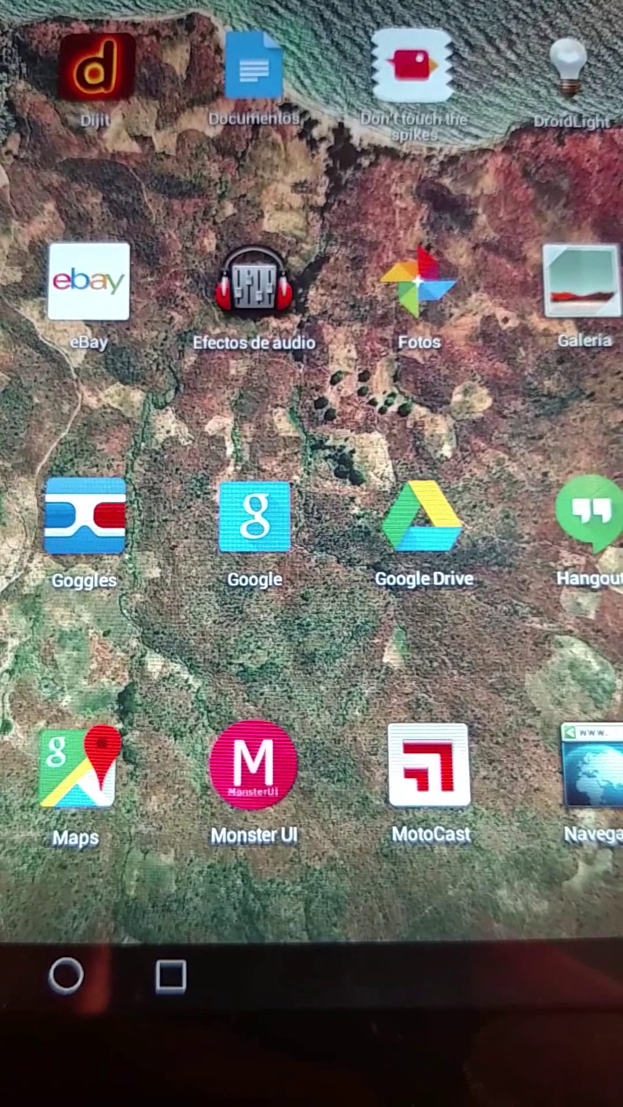
scroll("down", 3)
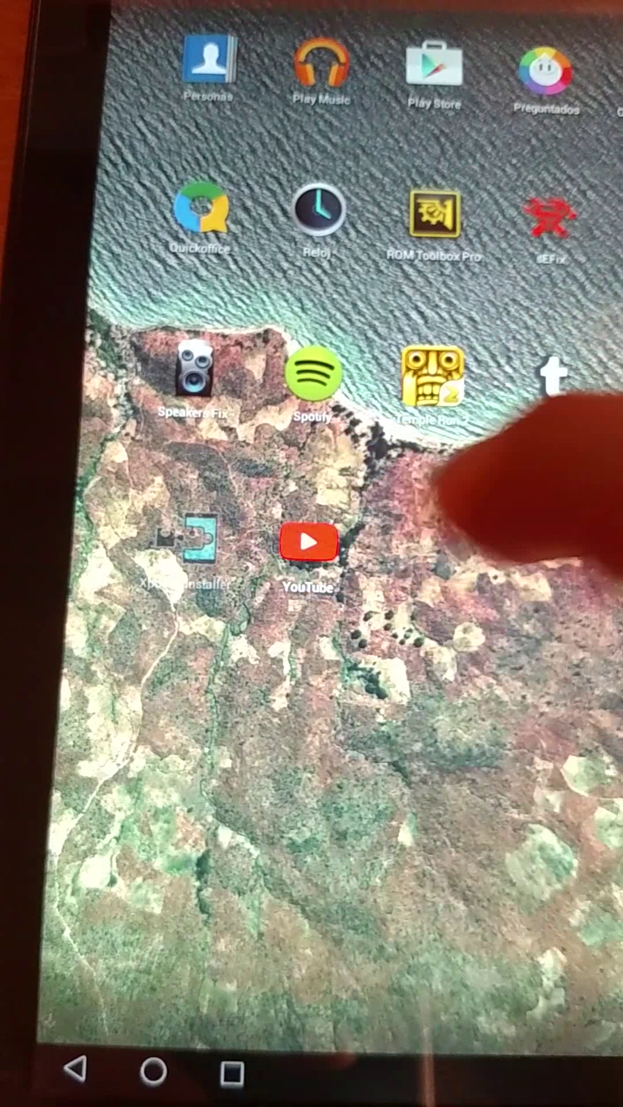
Step: Launch Xposed Installer and show its 'Módulos' list of installed modules
left_click(186, 555)
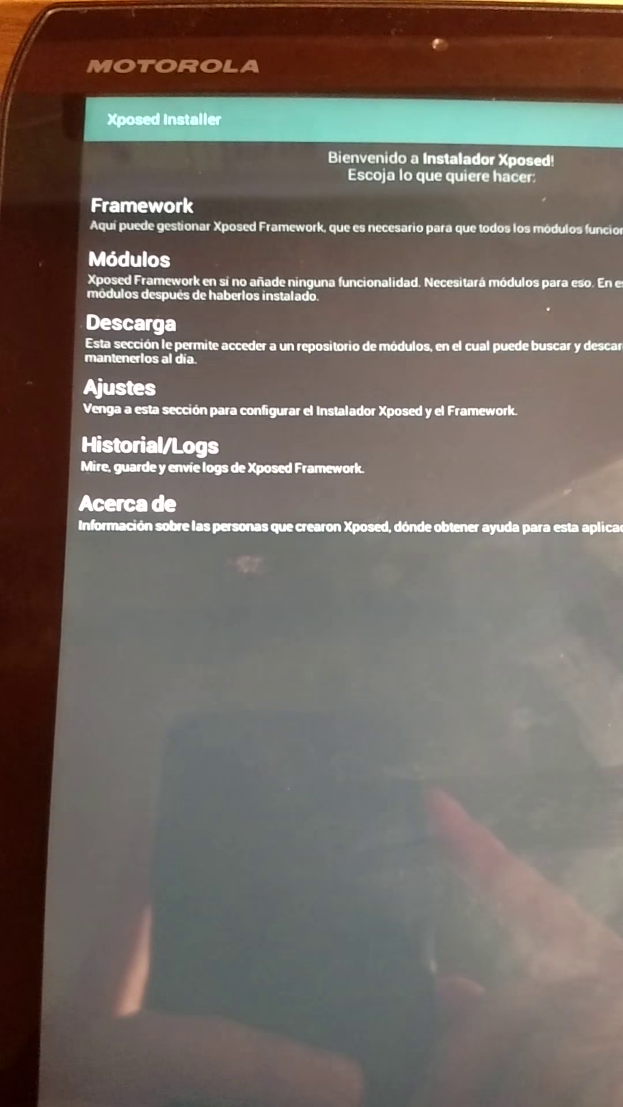
left_click(126, 260)
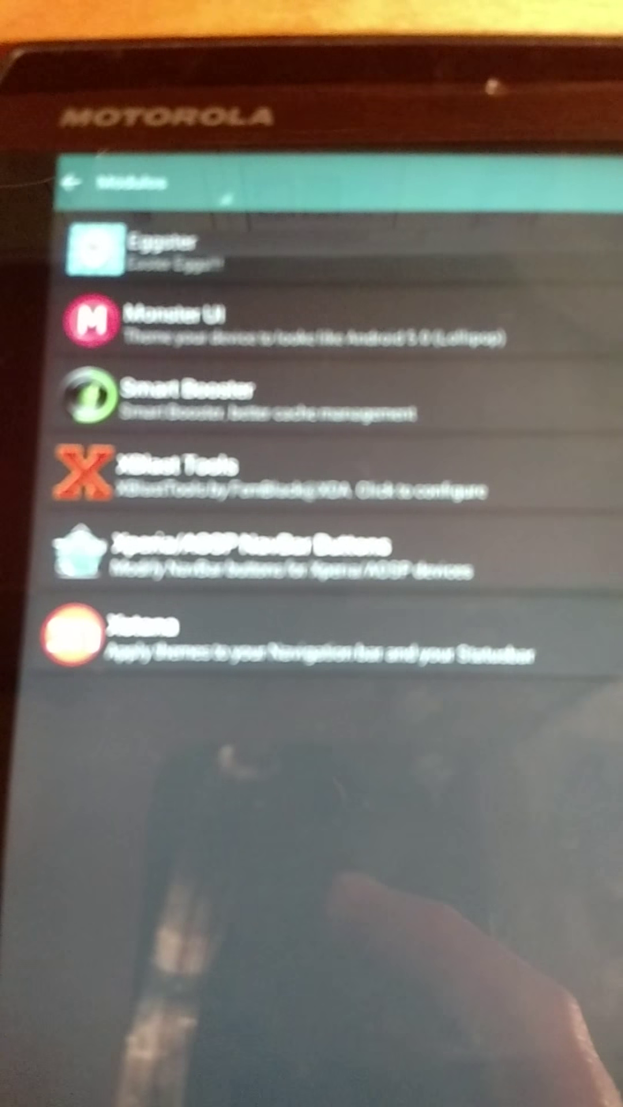